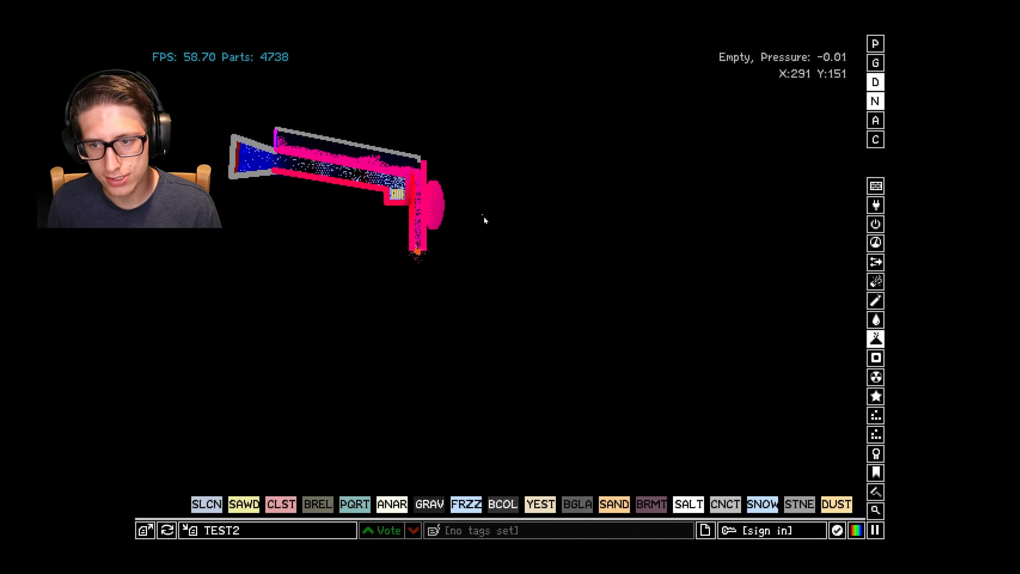
pyautogui.moveTo(447, 320)
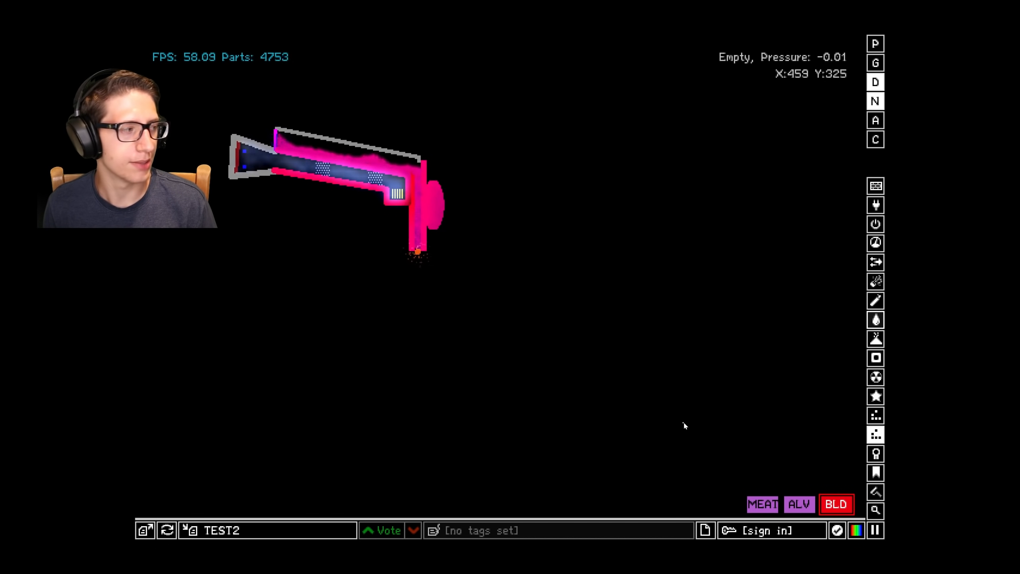
pyautogui.moveTo(762, 505)
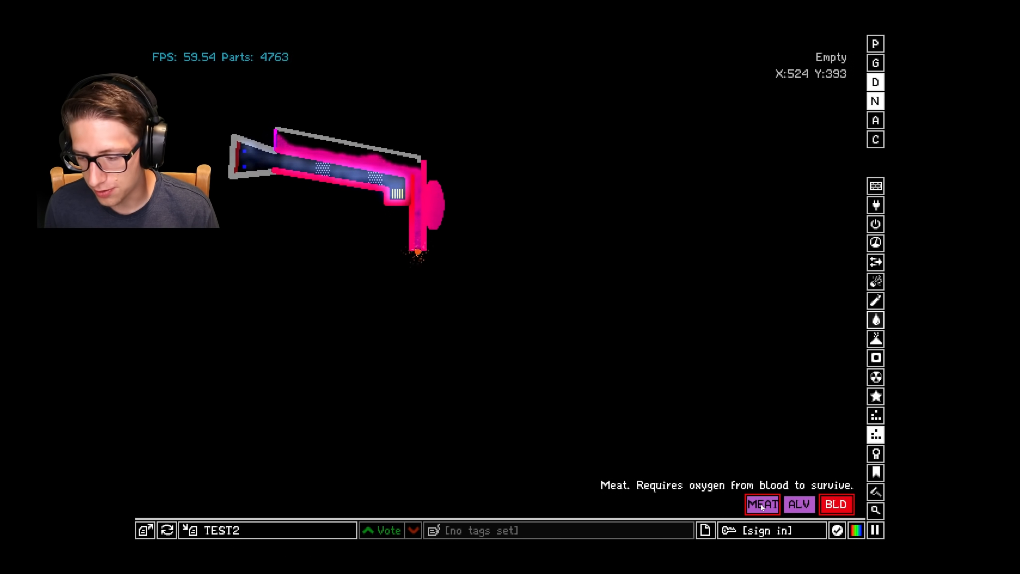
pyautogui.click(798, 504)
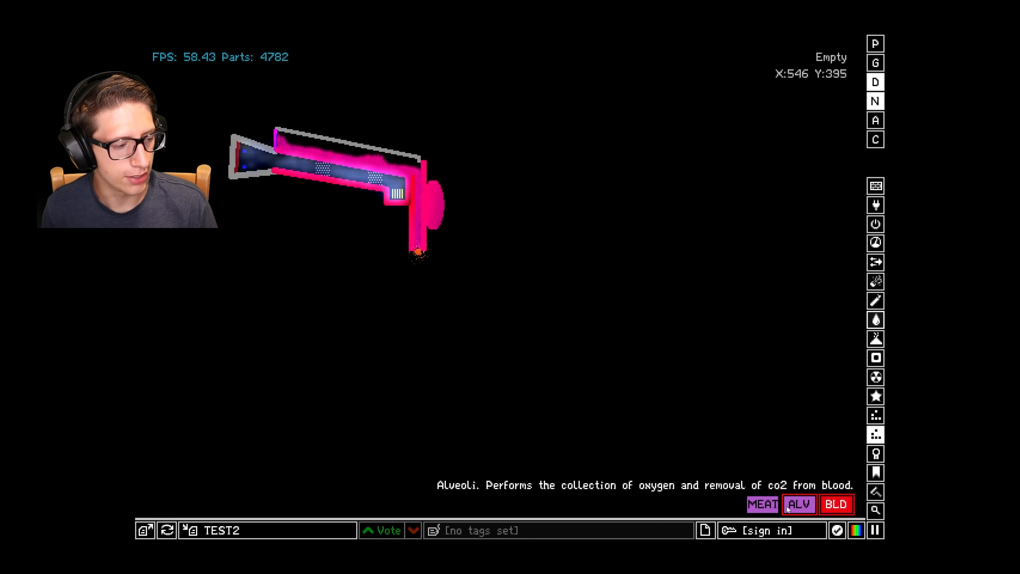
pyautogui.click(836, 505)
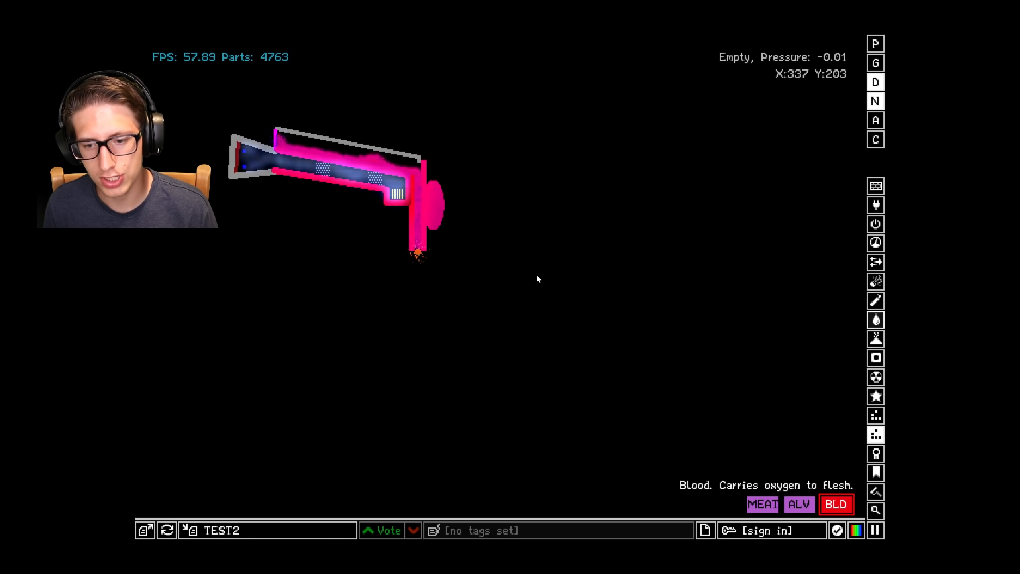
pyautogui.moveTo(672, 336)
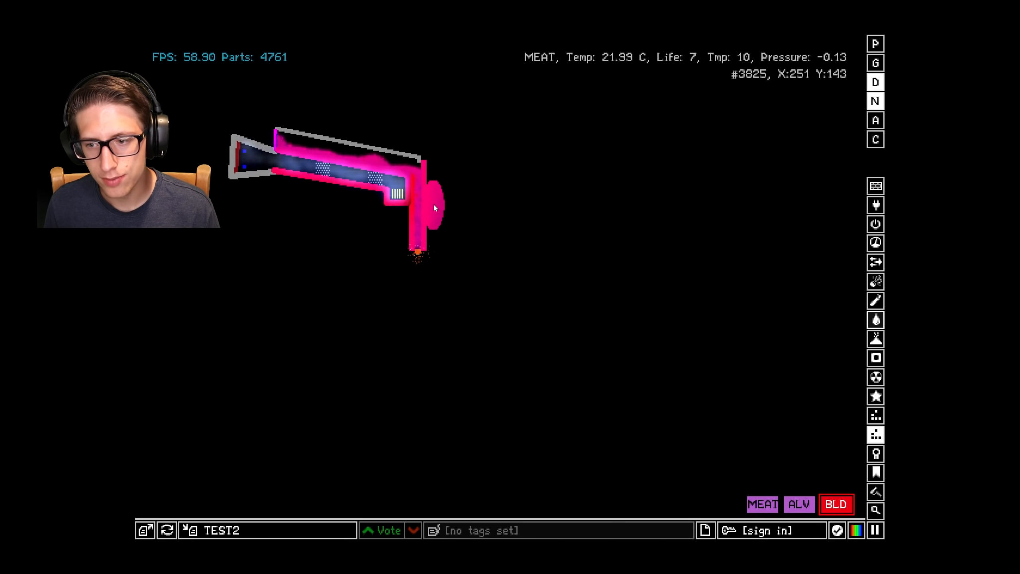
pyautogui.moveTo(364, 101)
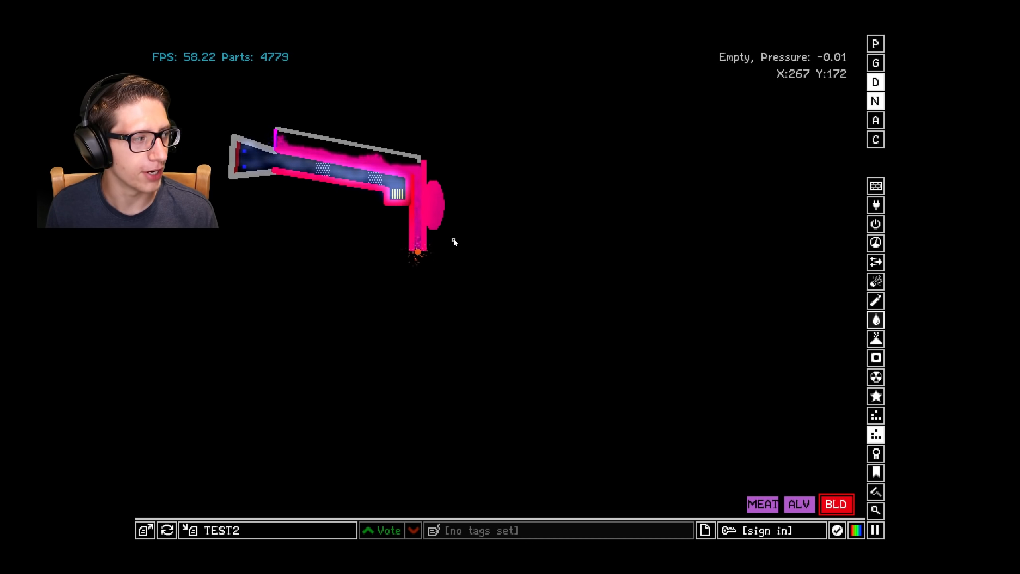
# Draw a streak of MEAT through the empty air right of the lung, unsupplied by blood.
pyautogui.click(760, 503)
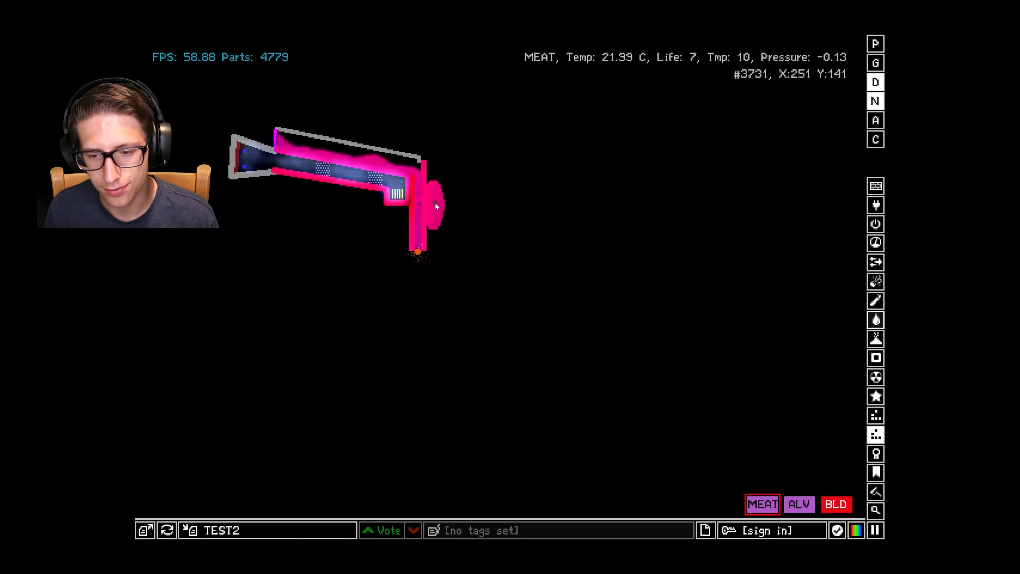
pyautogui.moveTo(442, 201); pyautogui.dragTo(612, 191)
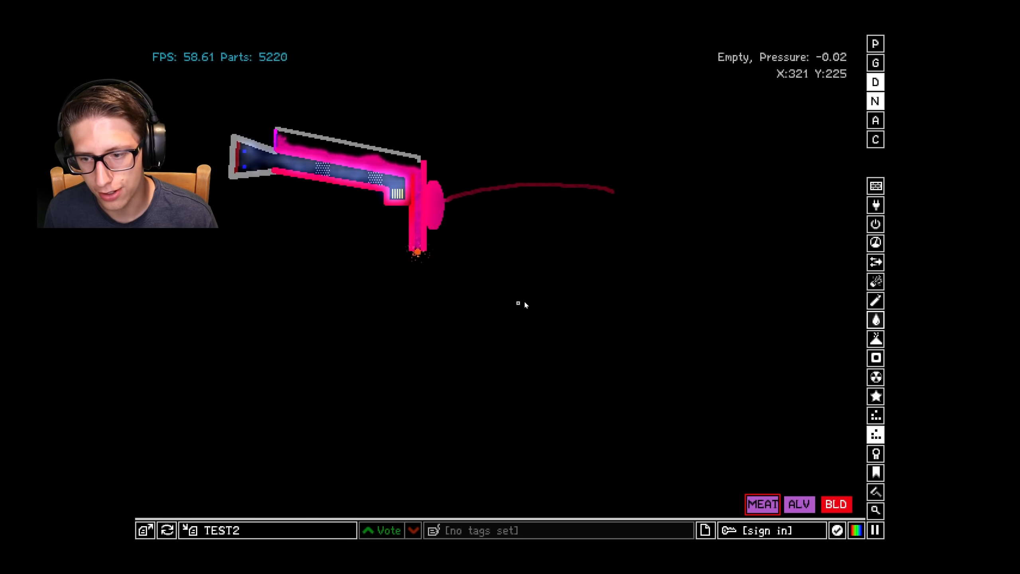
pyautogui.moveTo(555, 296)
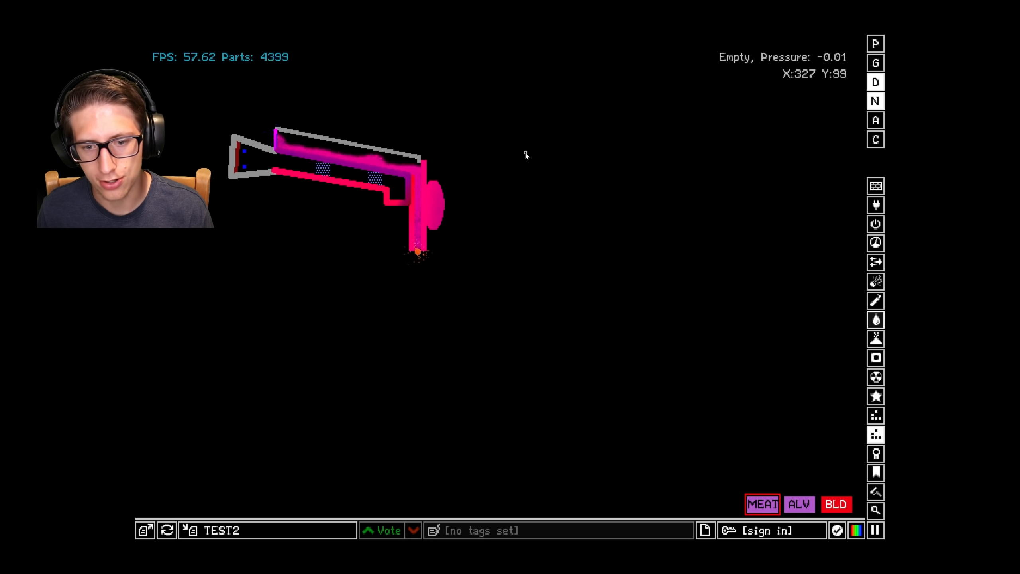
pyautogui.moveTo(526, 166)
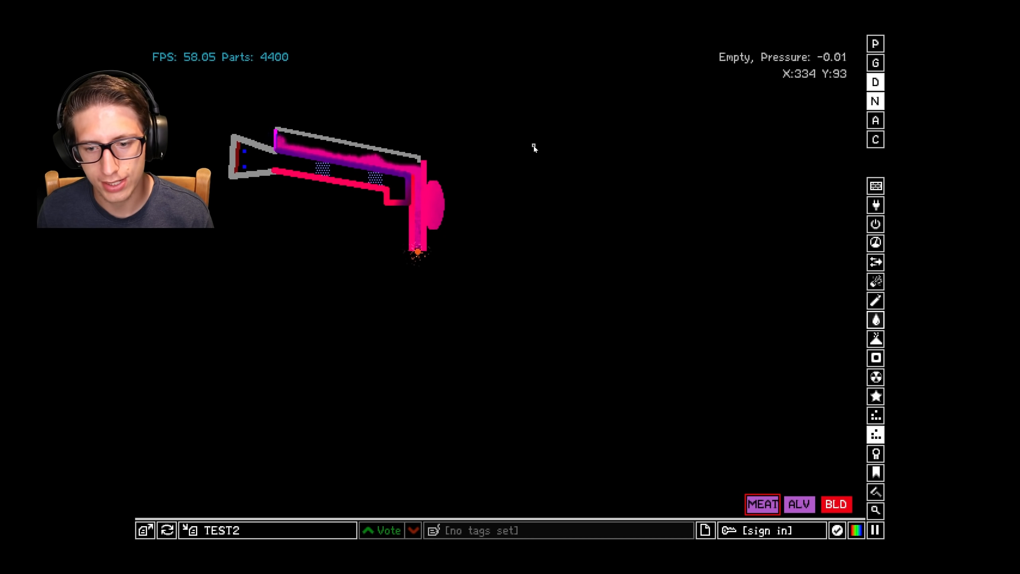
pyautogui.moveTo(321, 183)
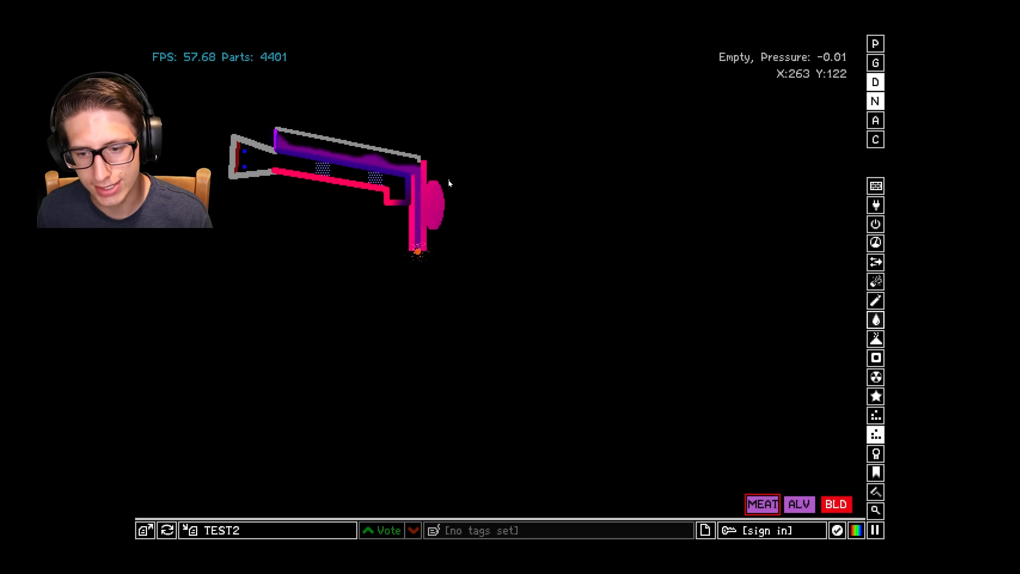
pyautogui.moveTo(501, 176)
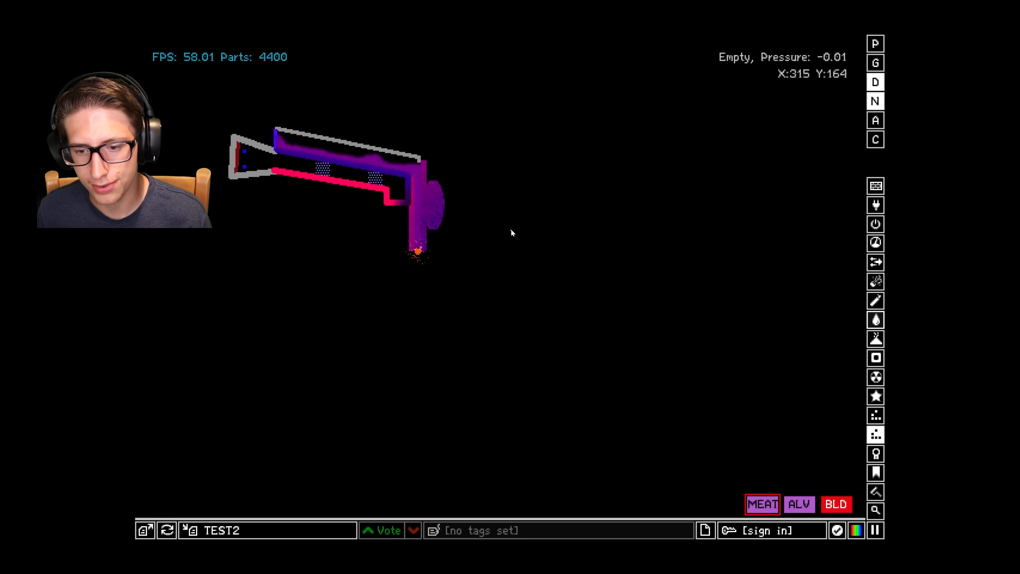
pyautogui.moveTo(517, 138)
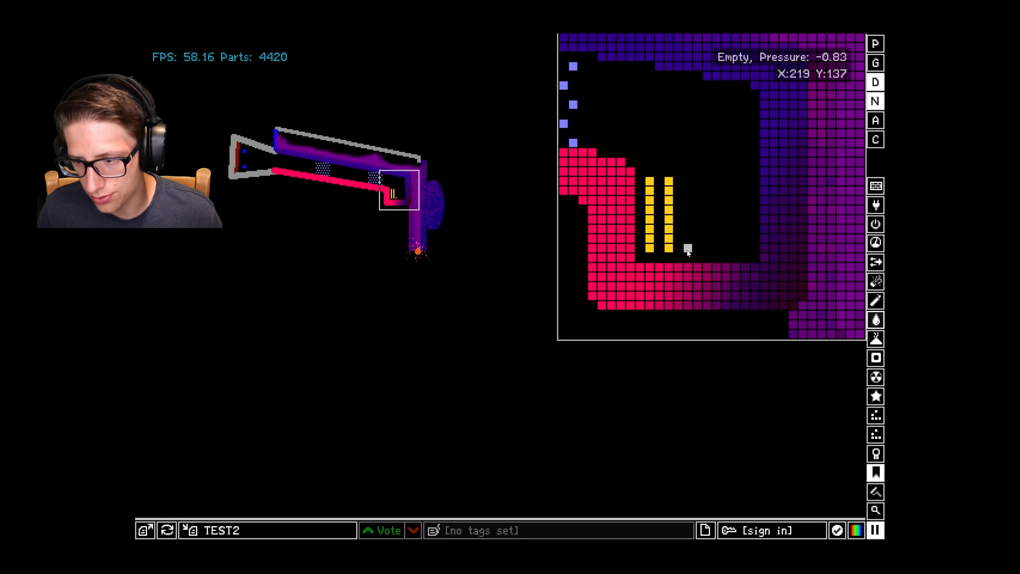
# Add another vent bar in the lung chamber and switch to OXYG to fill it.
pyautogui.click(688, 250)
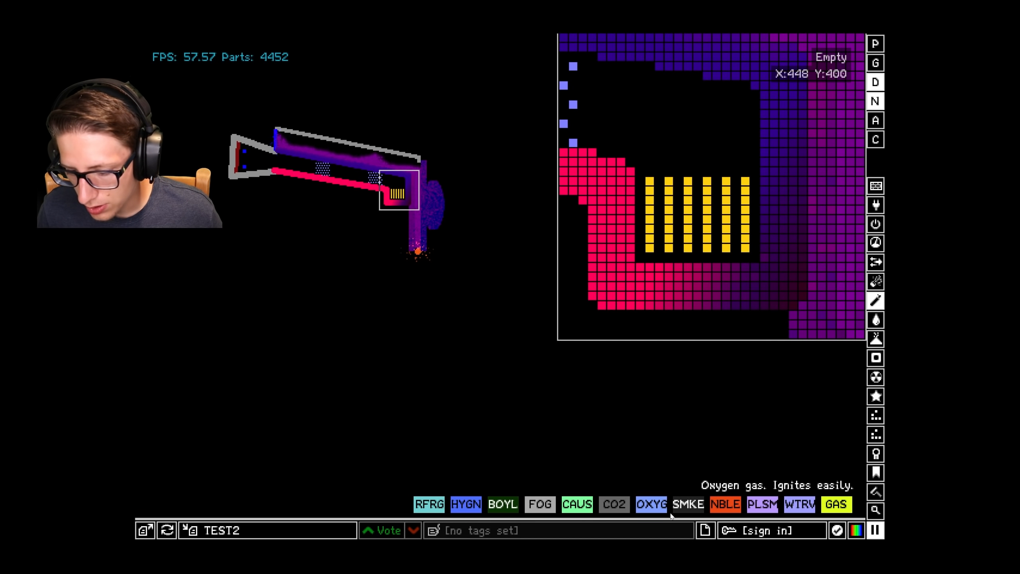
pyautogui.click(650, 503)
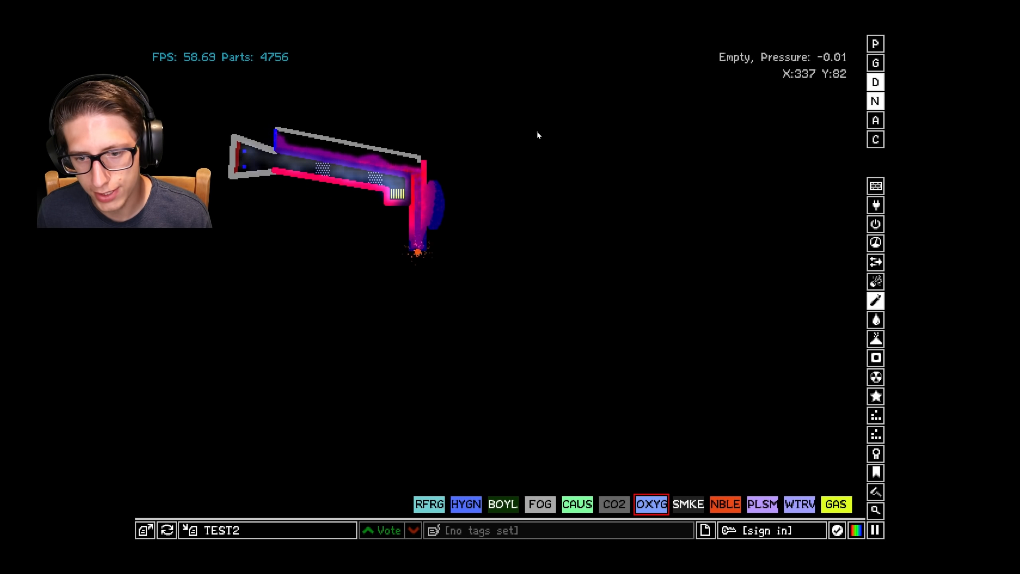
pyautogui.moveTo(502, 176)
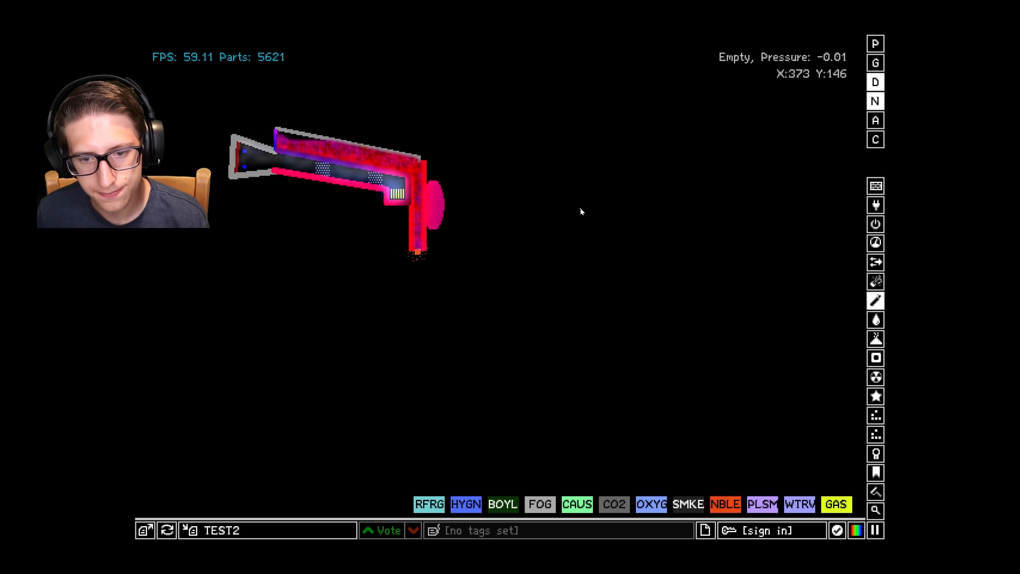
pyautogui.moveTo(618, 161)
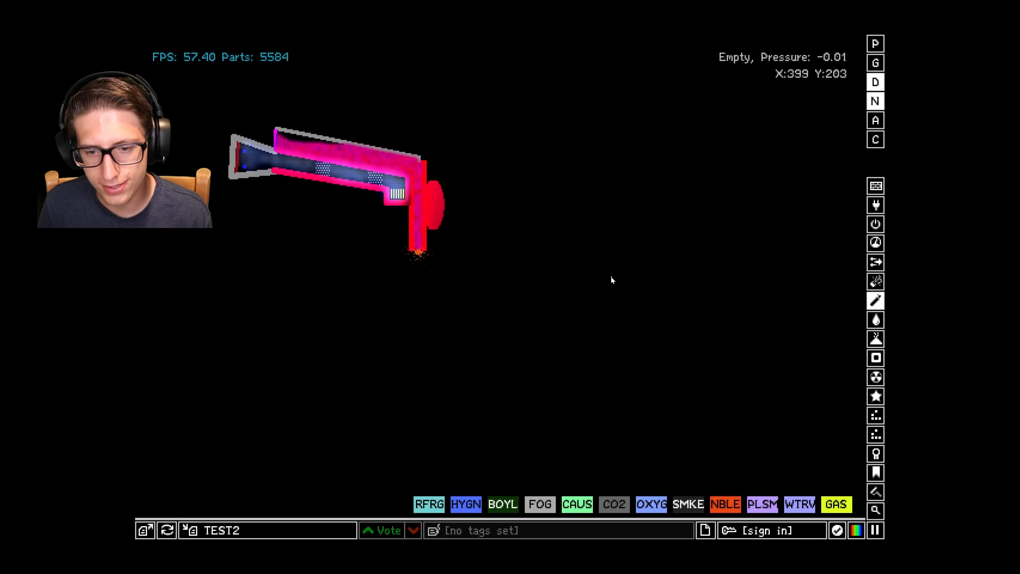
pyautogui.moveTo(501, 183)
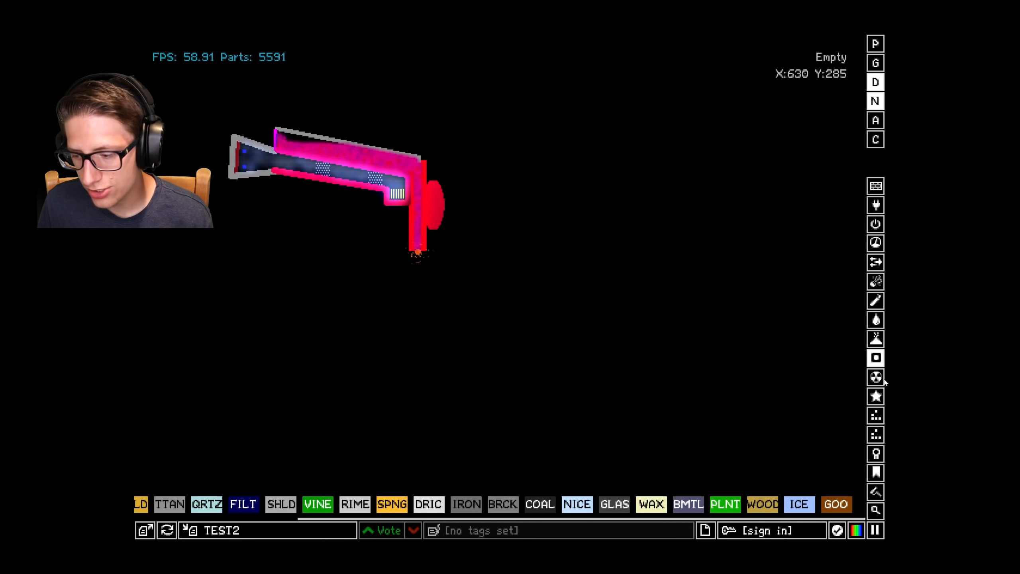
pyautogui.click(875, 396)
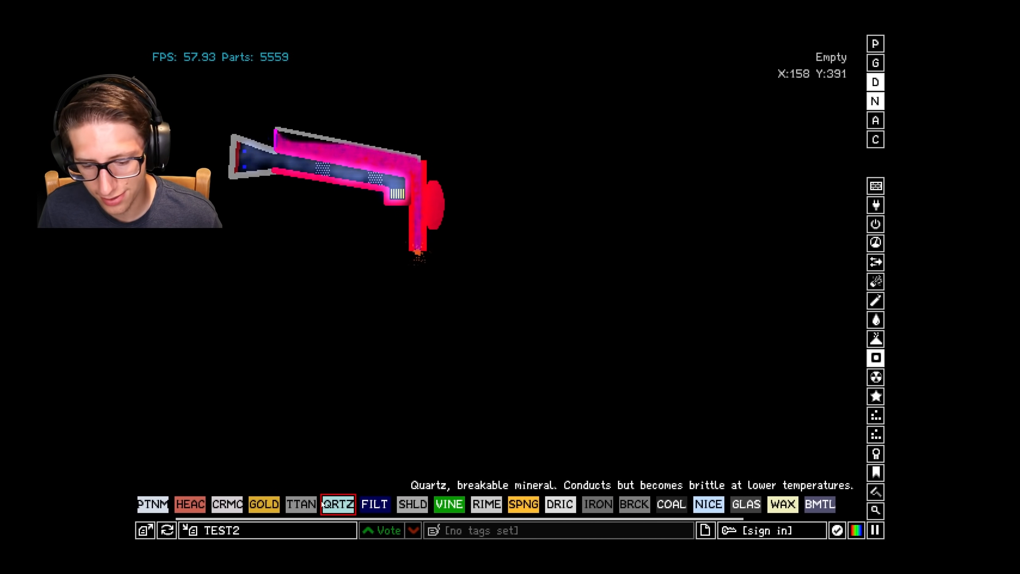
# Pick the wall tool for drawing the looping channel and round chamber.
pyautogui.click(316, 505)
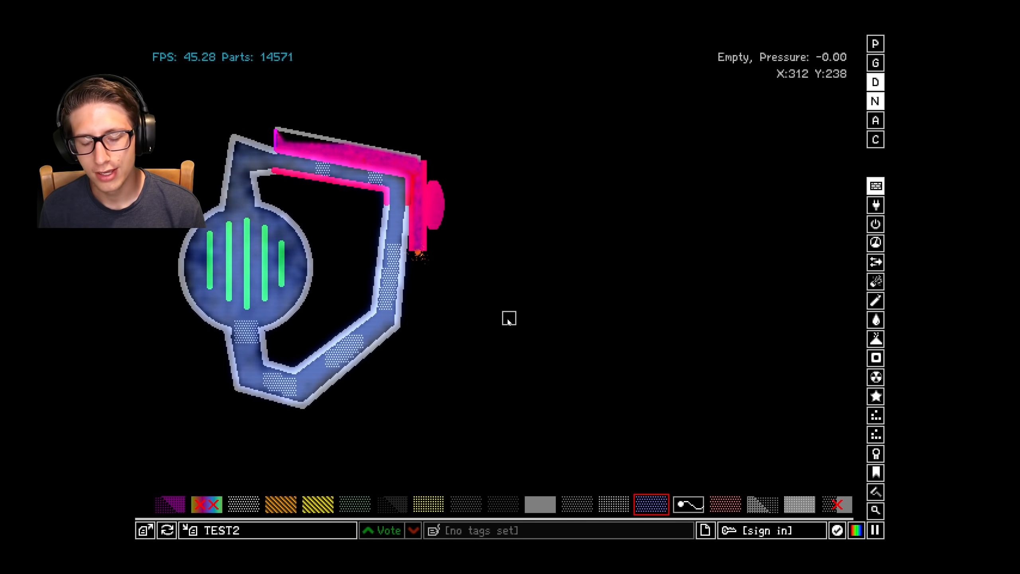
pyautogui.moveTo(144, 529)
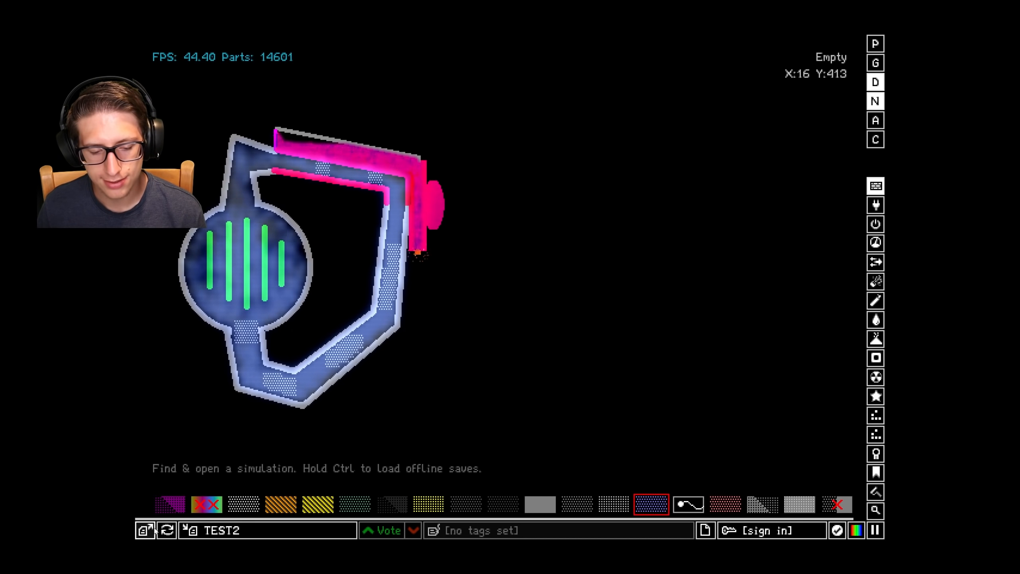
# Browse the online saves and view the human-body save's details page.
pyautogui.click(145, 529)
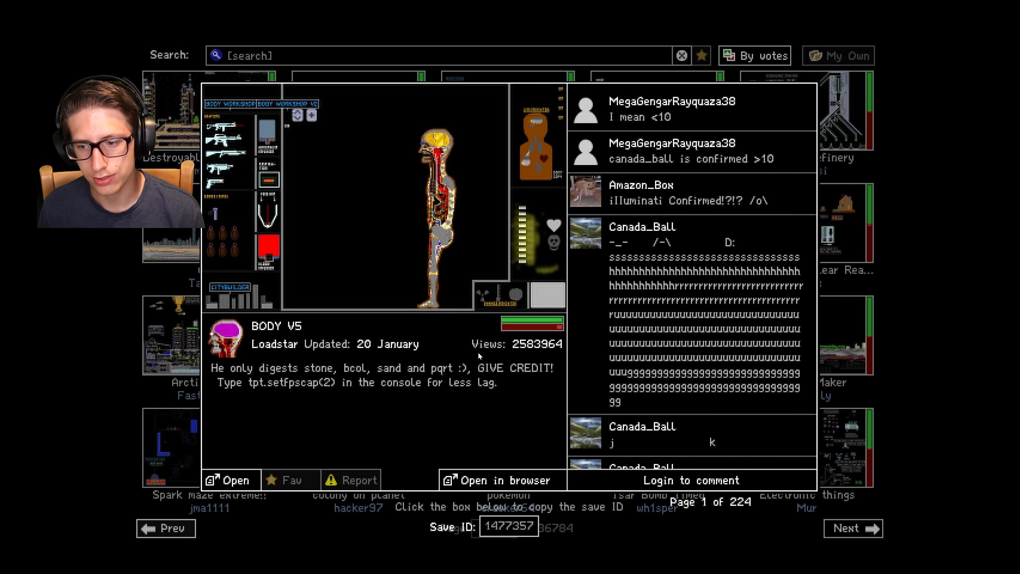
pyautogui.click(229, 480)
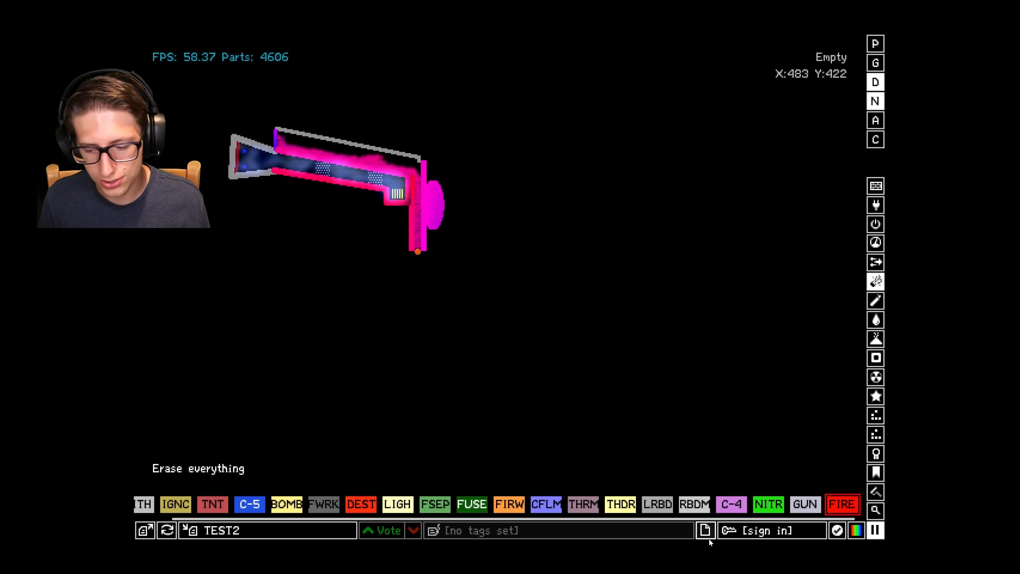
# Erase everything, draw with ALV, then pick OXYG from the Gases category.
pyautogui.click(704, 530)
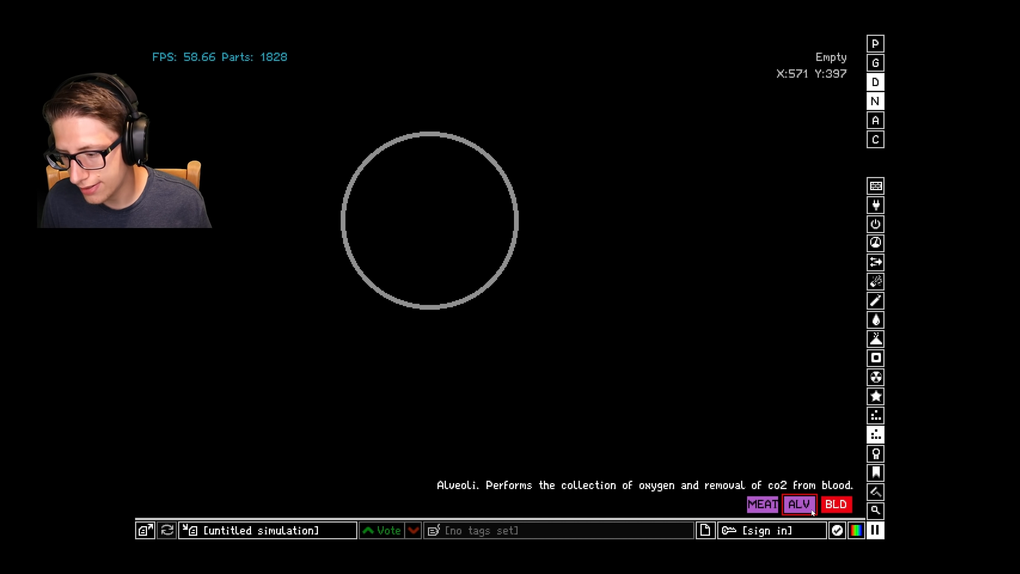
pyautogui.click(835, 505)
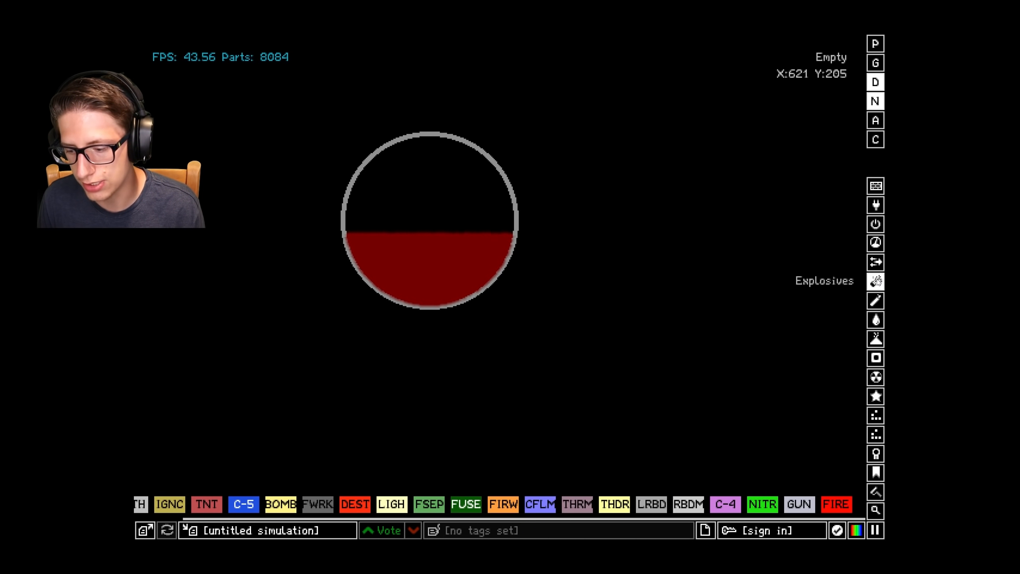
pyautogui.click(875, 299)
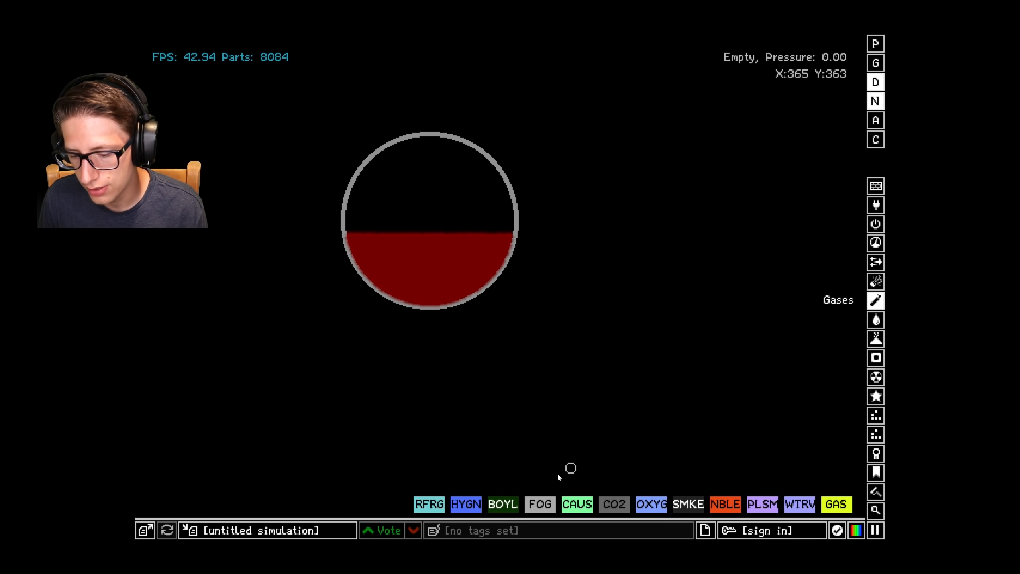
pyautogui.click(651, 504)
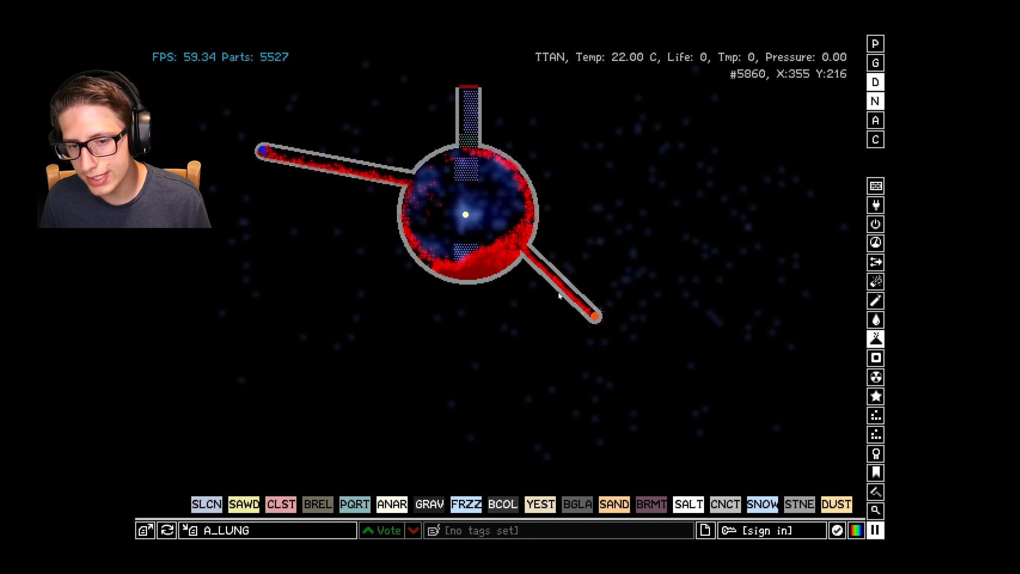
pyautogui.moveTo(810, 306)
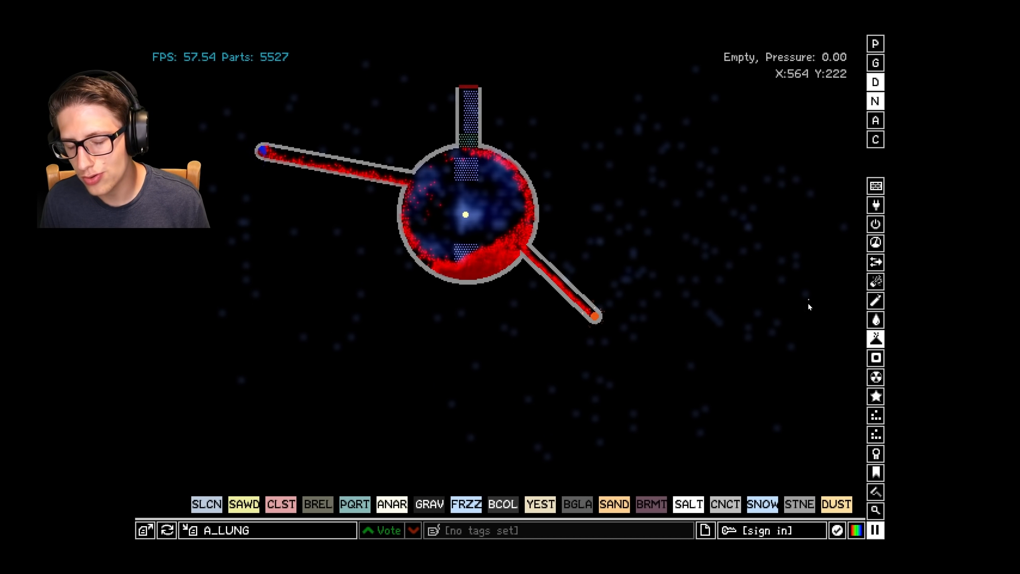
pyautogui.moveTo(674, 300)
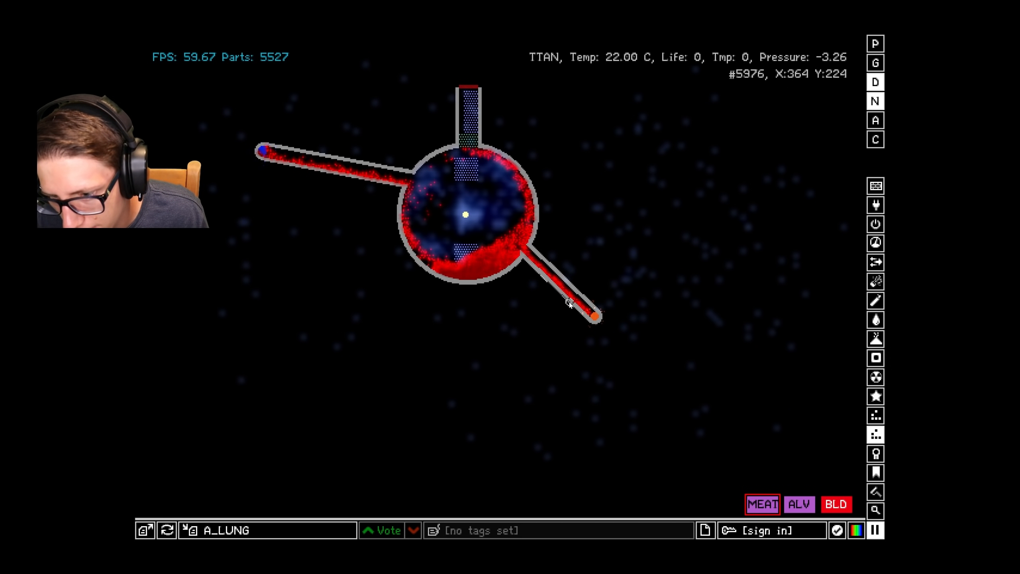
pyautogui.moveTo(555, 294)
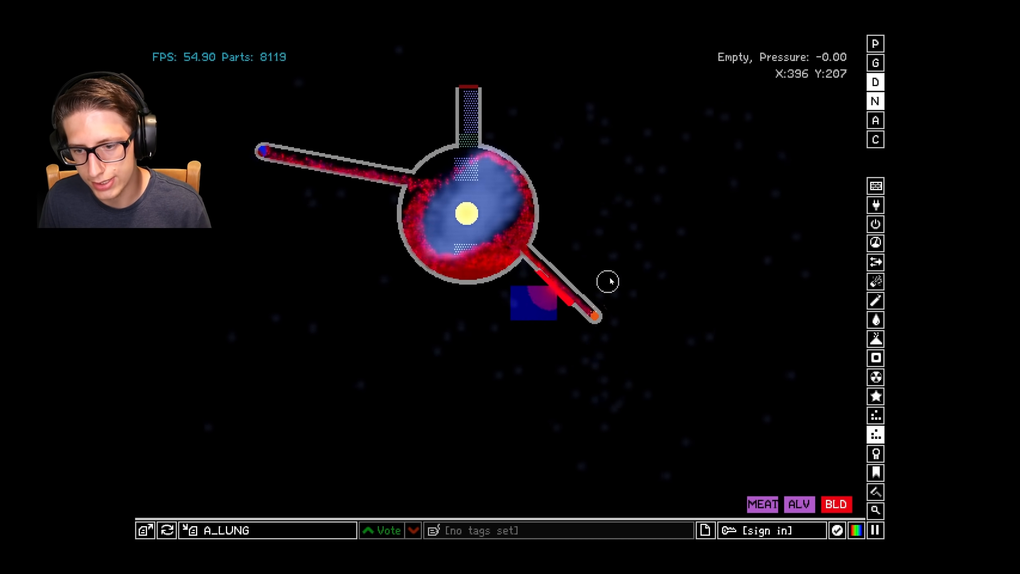
pyautogui.moveTo(626, 247)
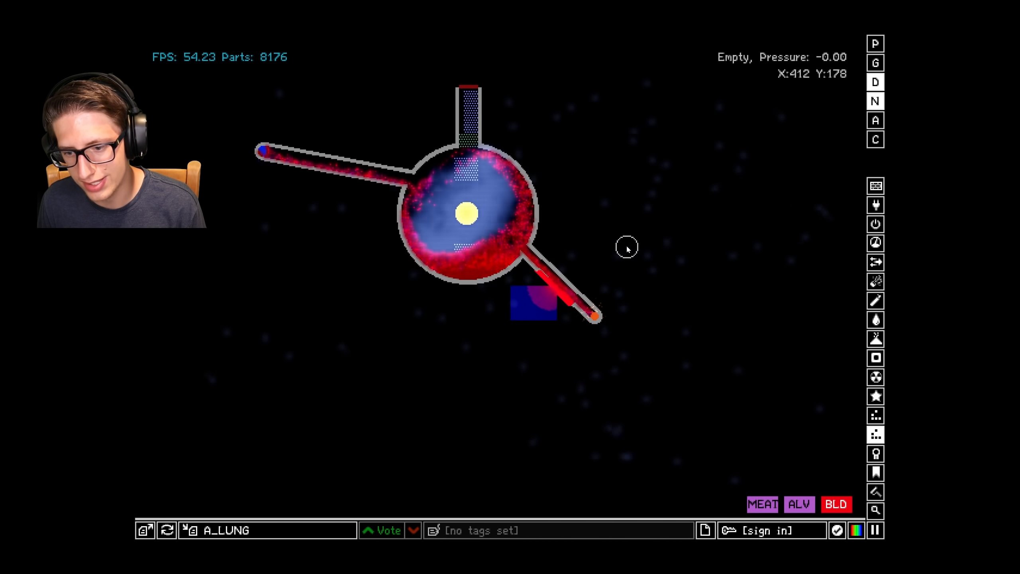
pyautogui.moveTo(752, 400)
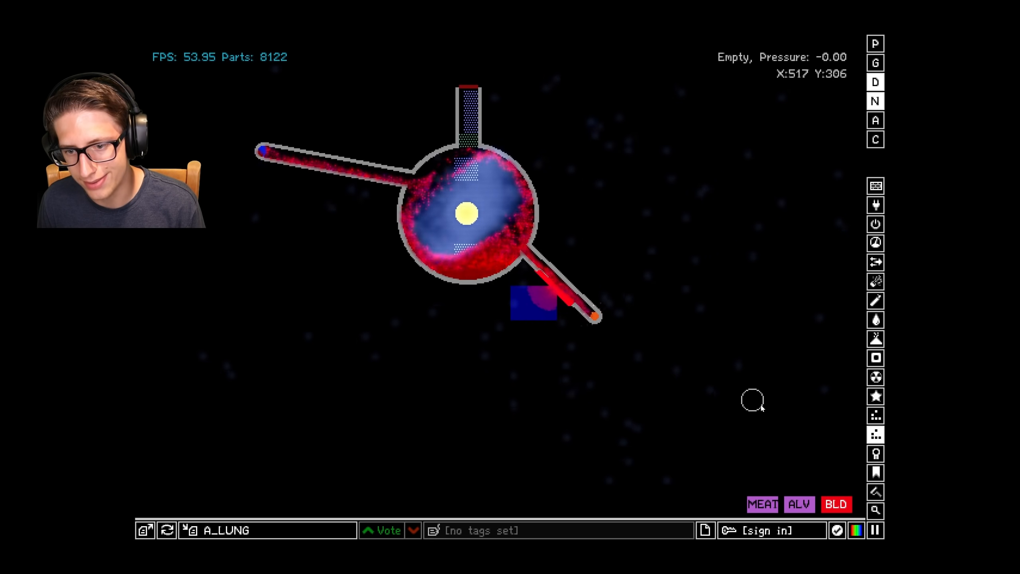